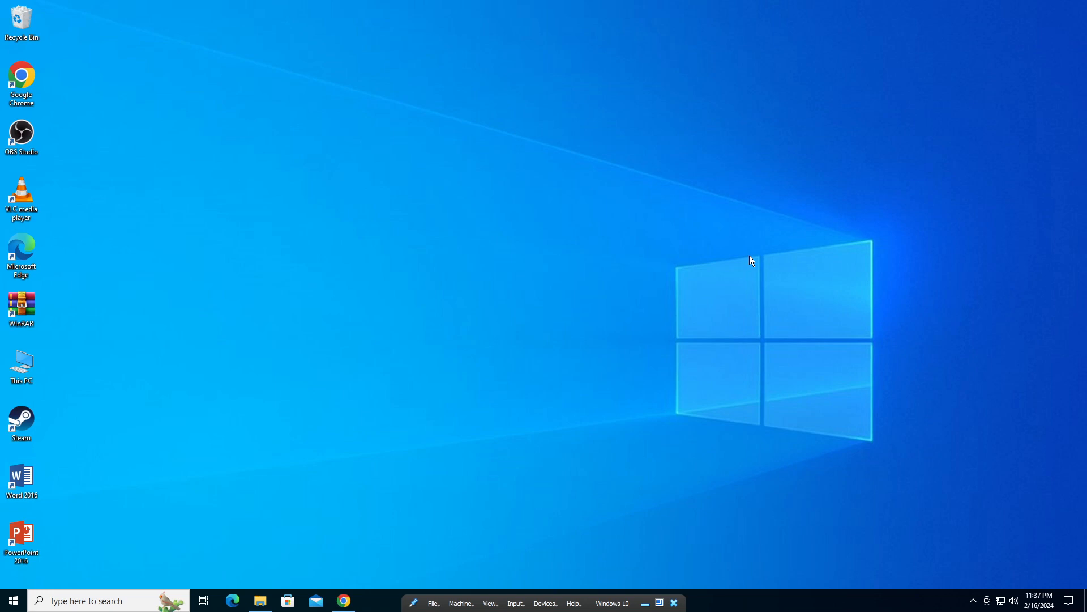
{"action": "mouse_move", "coordinate": [754, 259]}
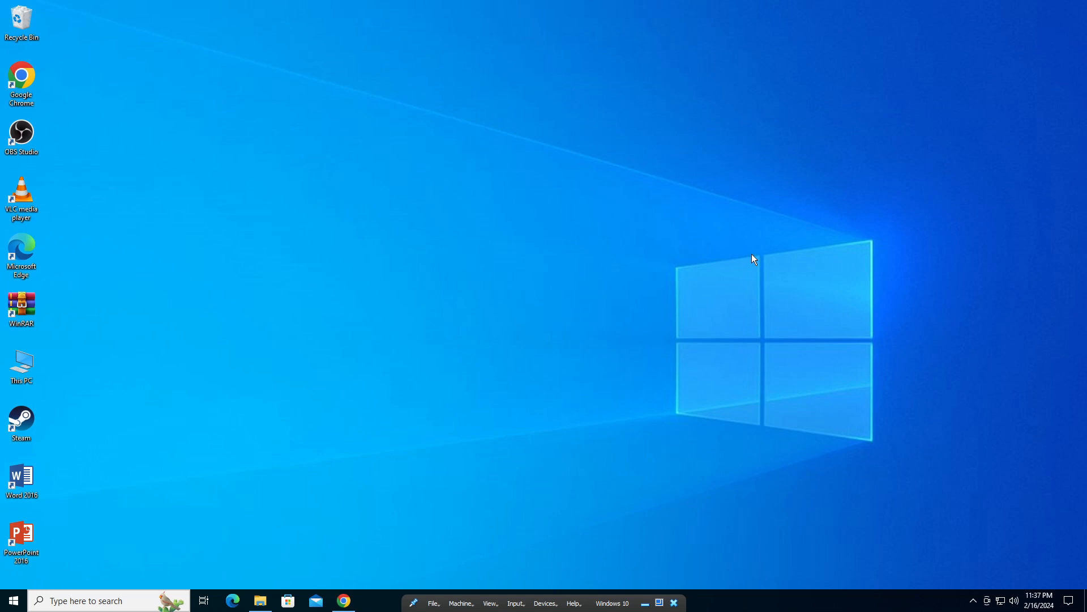
{"action": "mouse_move", "coordinate": [794, 342]}
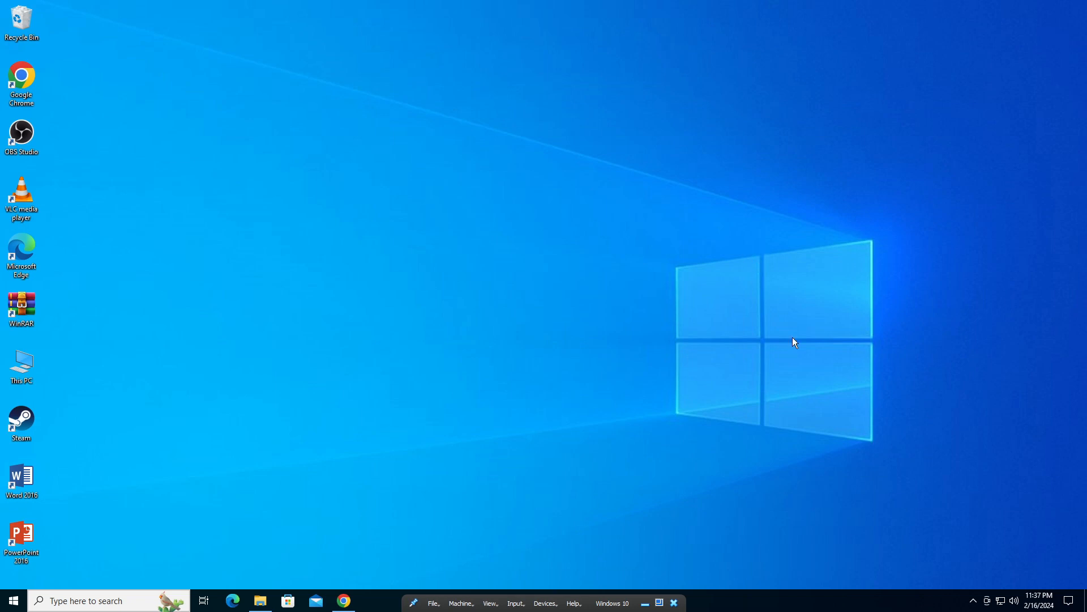
{"action": "mouse_move", "coordinate": [796, 321]}
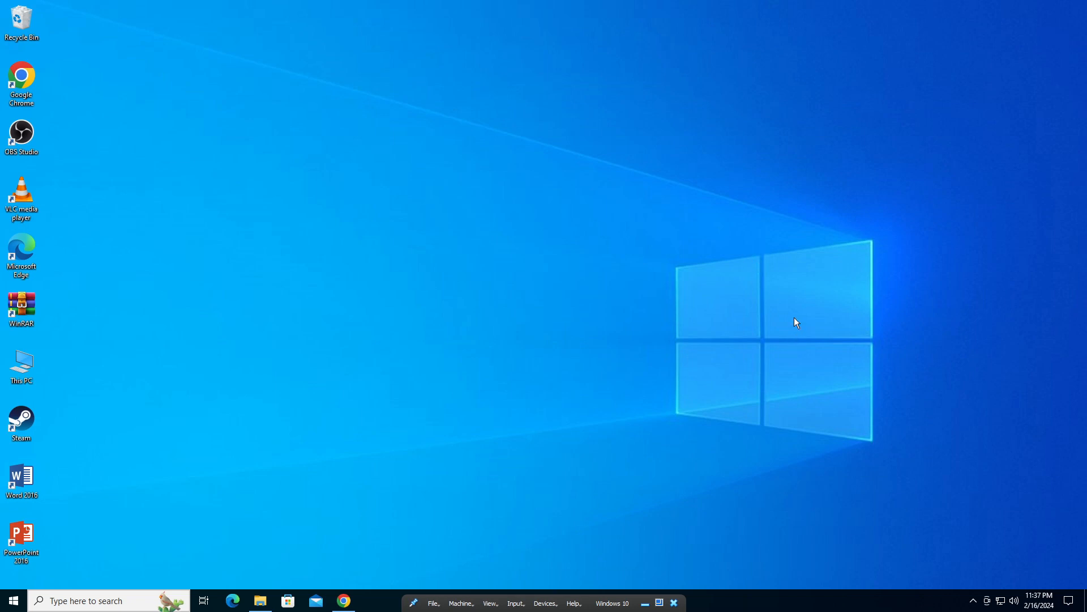
{"action": "mouse_move", "coordinate": [787, 281]}
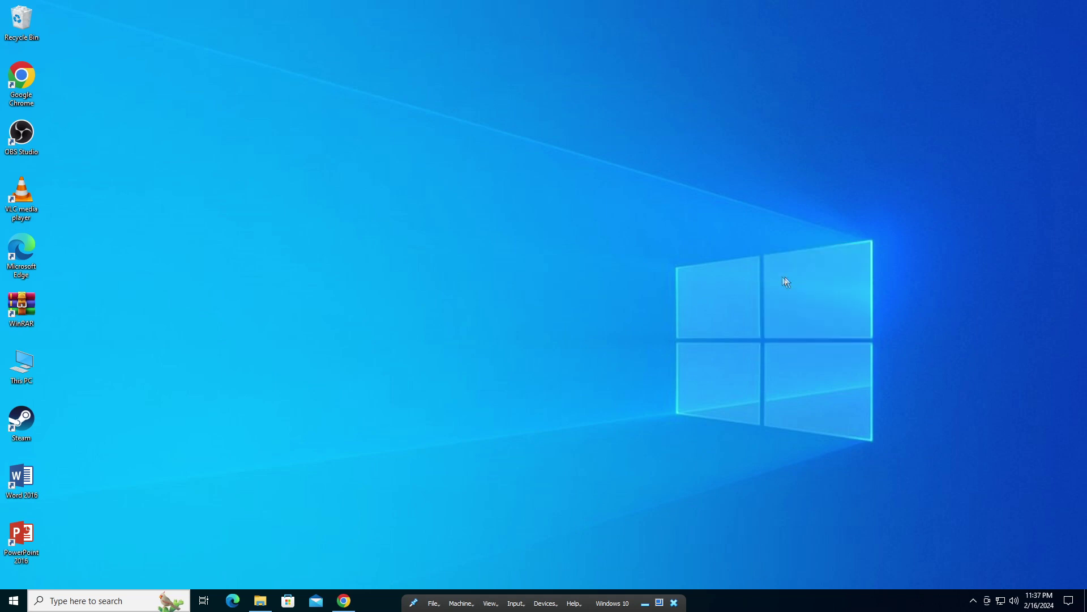
{"action": "mouse_move", "coordinate": [155, 120]}
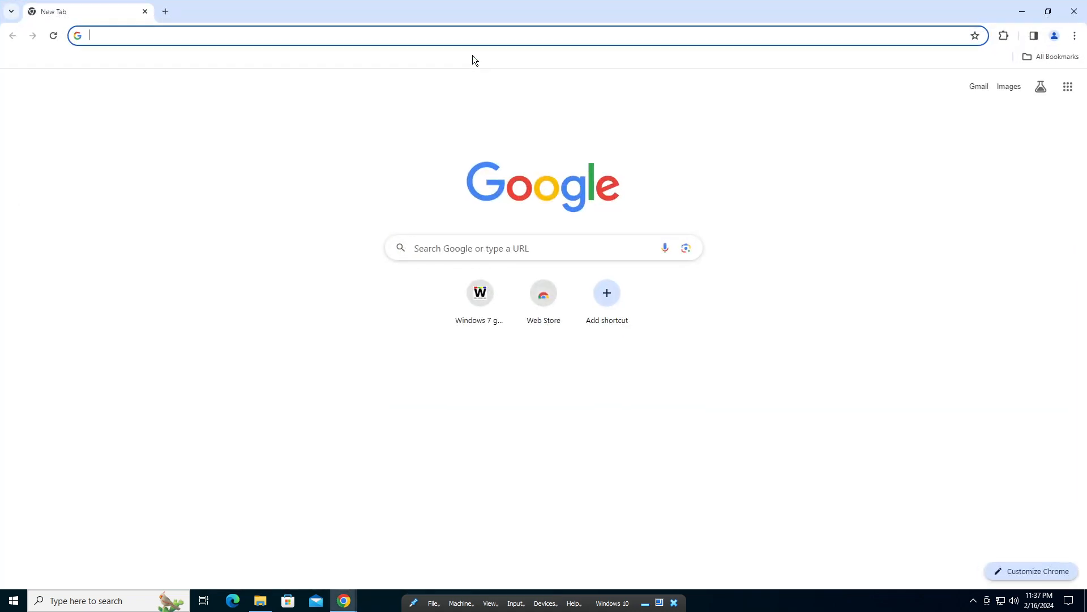
Search for dafont in Chrome and load the dafont.com home page.
{"action": "type", "text": "dafont.com"}
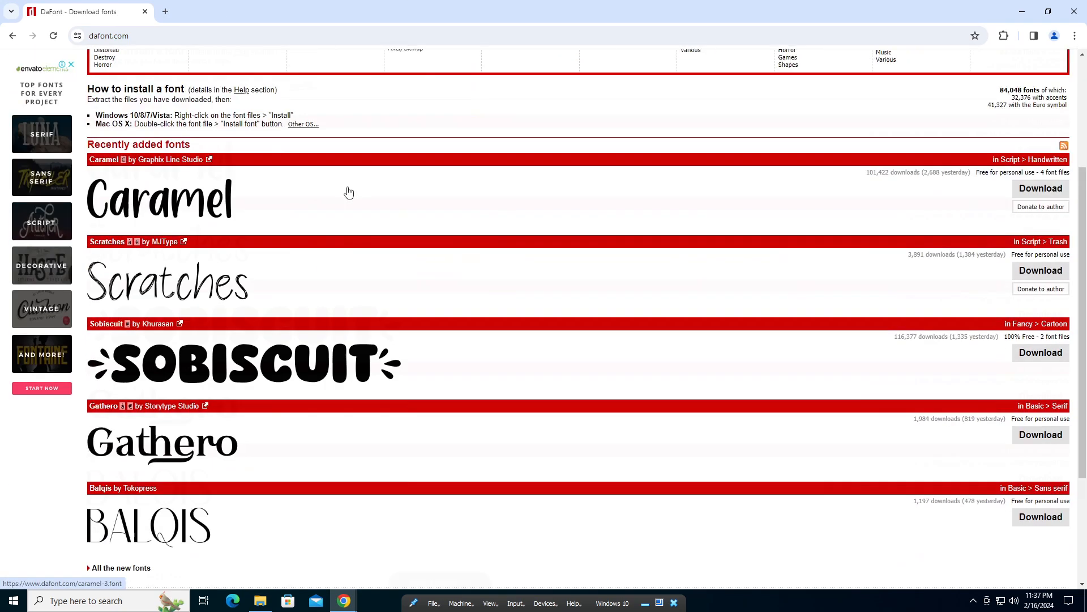
{"action": "scroll", "scroll_direction": "up", "scroll_amount": 3}
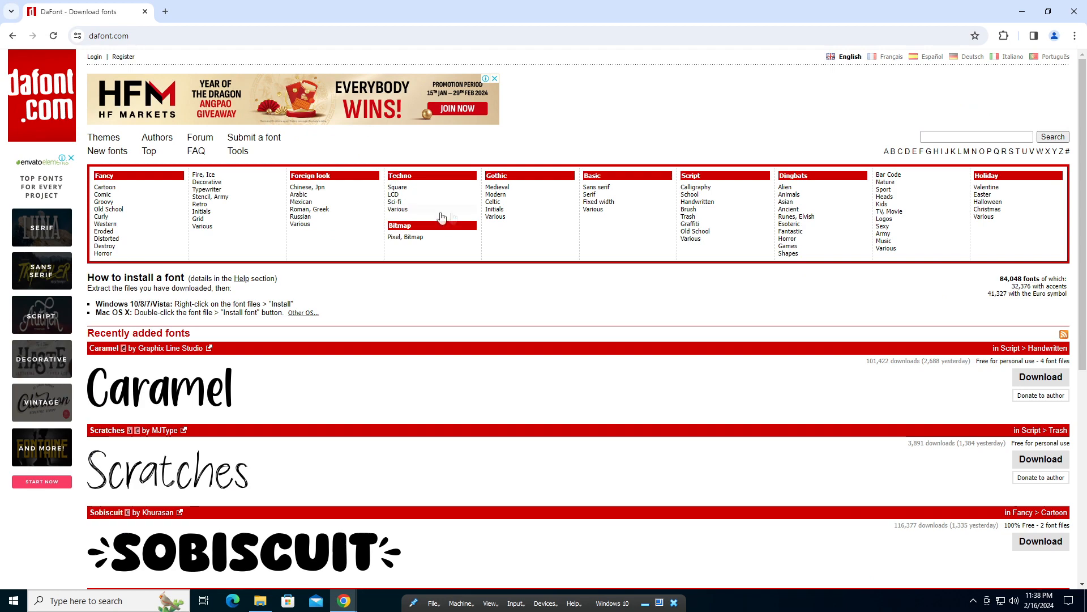
Open the Script > Brush fonts category and download the Ninja Naruto font.
{"action": "left_click", "coordinate": [689, 210]}
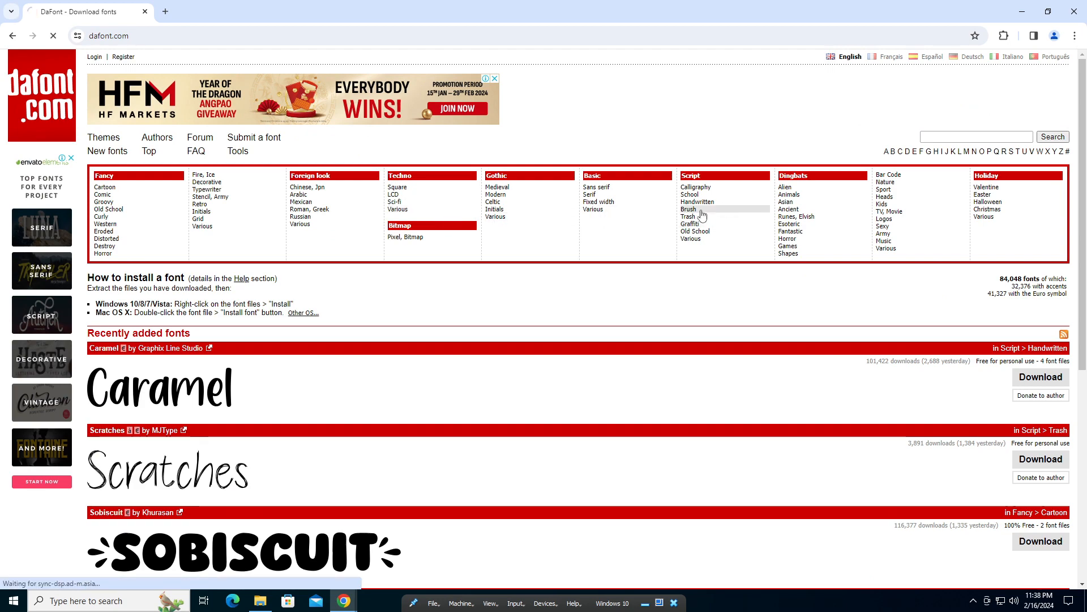
{"action": "left_click", "coordinate": [689, 209]}
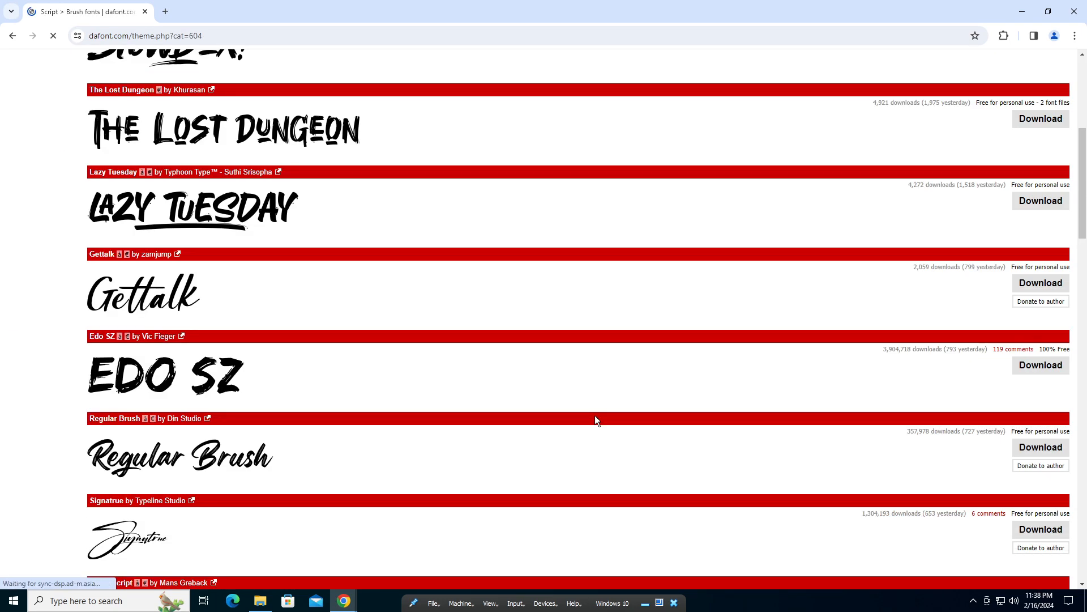
{"action": "scroll", "scroll_direction": "down", "scroll_amount": 3}
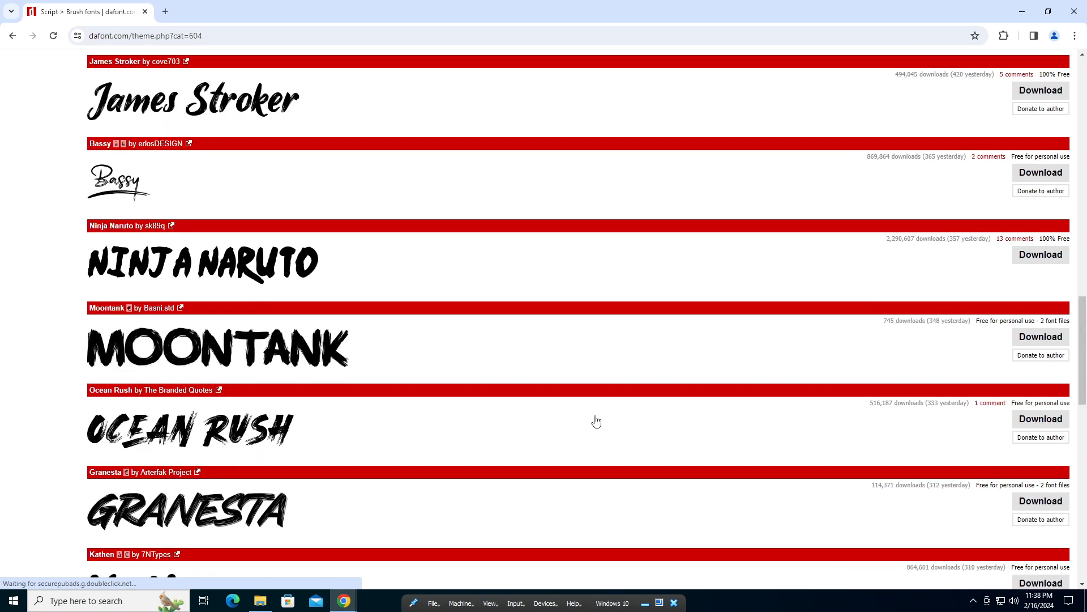
{"action": "mouse_move", "coordinate": [347, 339]}
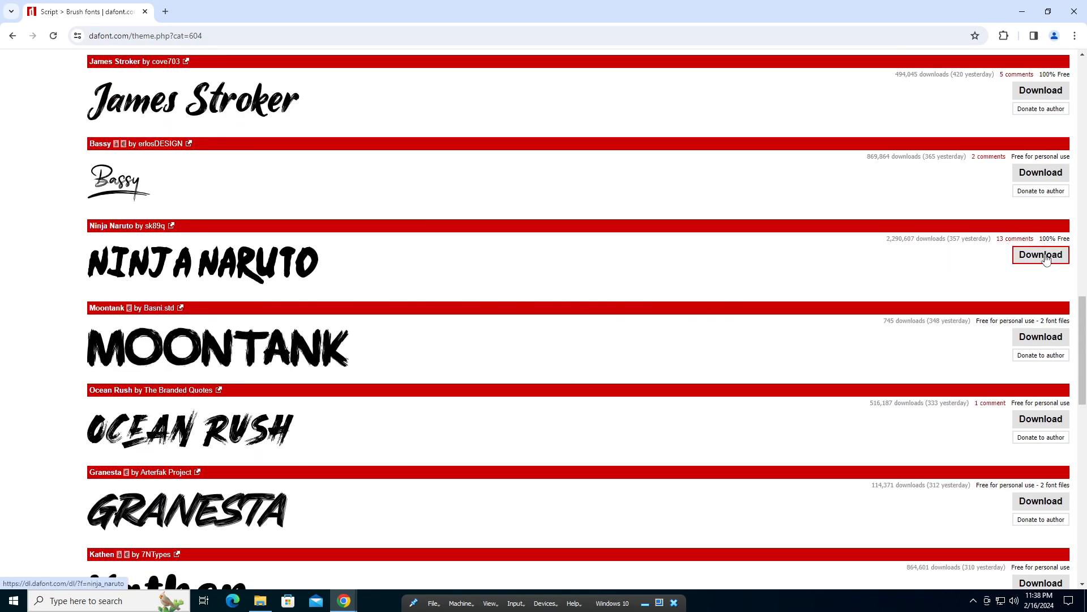
{"action": "left_click", "coordinate": [1040, 255]}
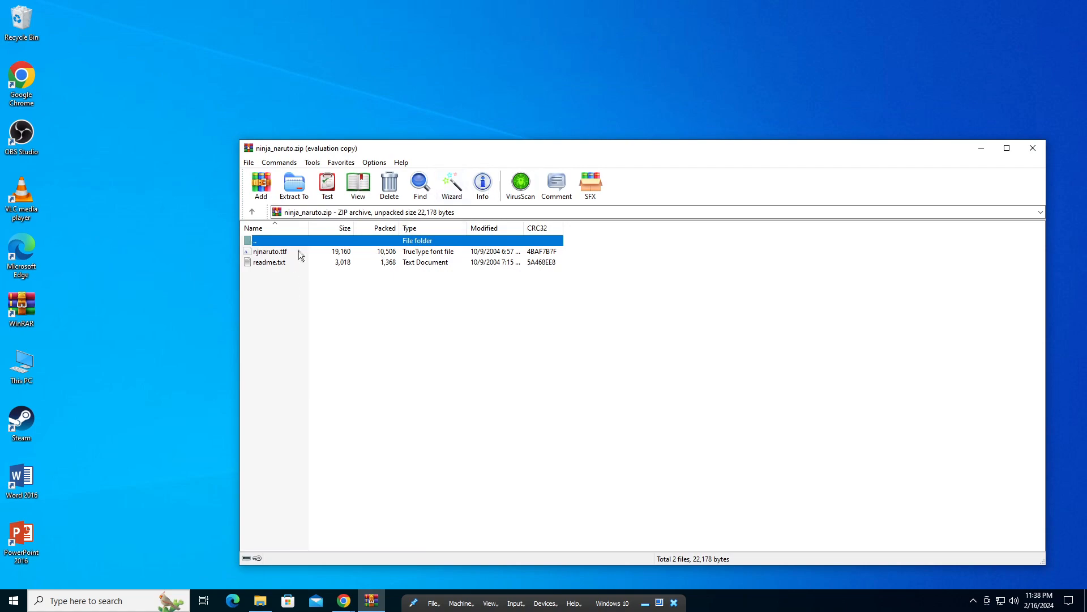
Preview njnaruto.ttf from the ZIP archive and install it on the system.
{"action": "double_click", "coordinate": [269, 251]}
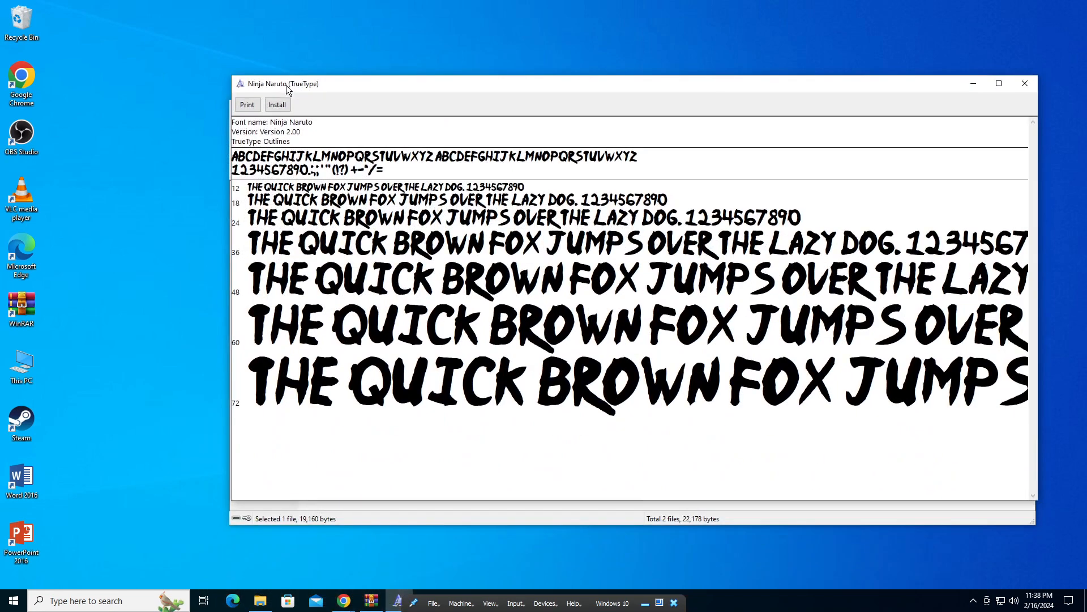
{"action": "left_click", "coordinate": [276, 104]}
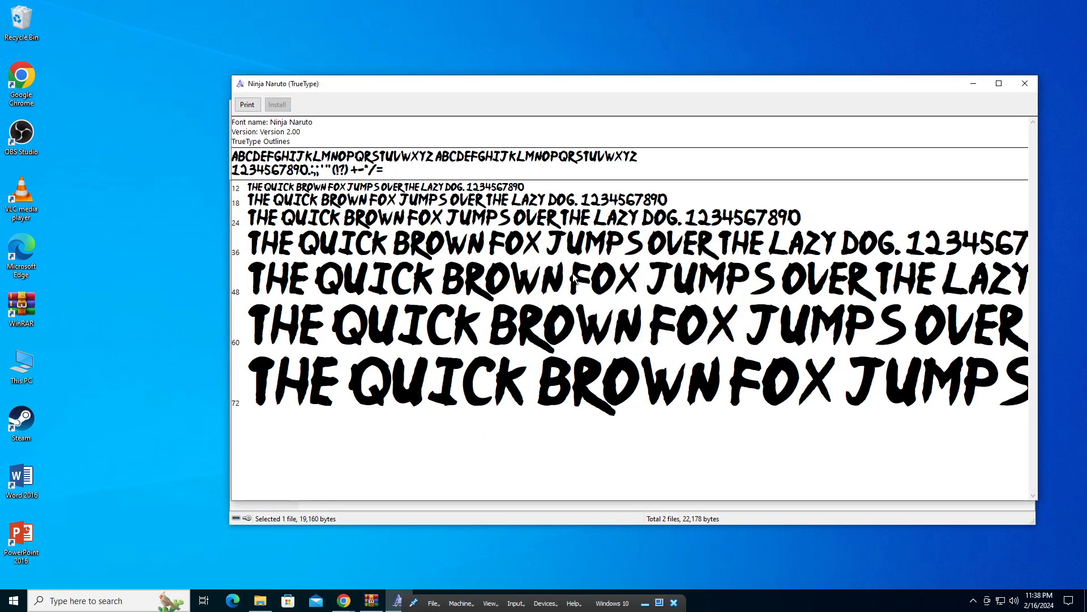
{"action": "mouse_move", "coordinate": [1010, 109]}
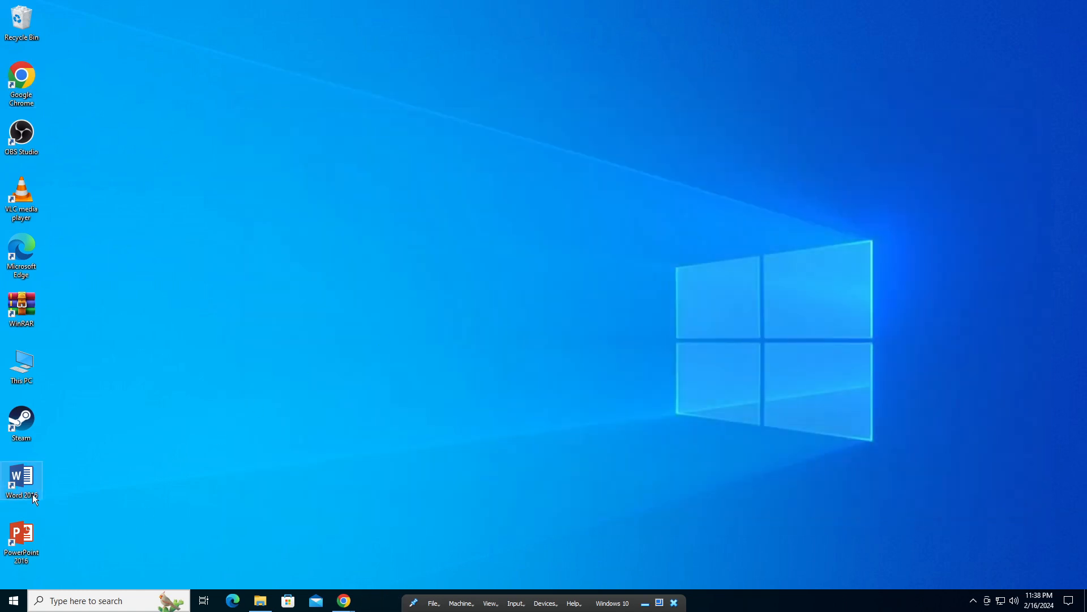
Start a blank Word document and choose Ninja Naruto from the font list.
{"action": "double_click", "coordinate": [21, 483]}
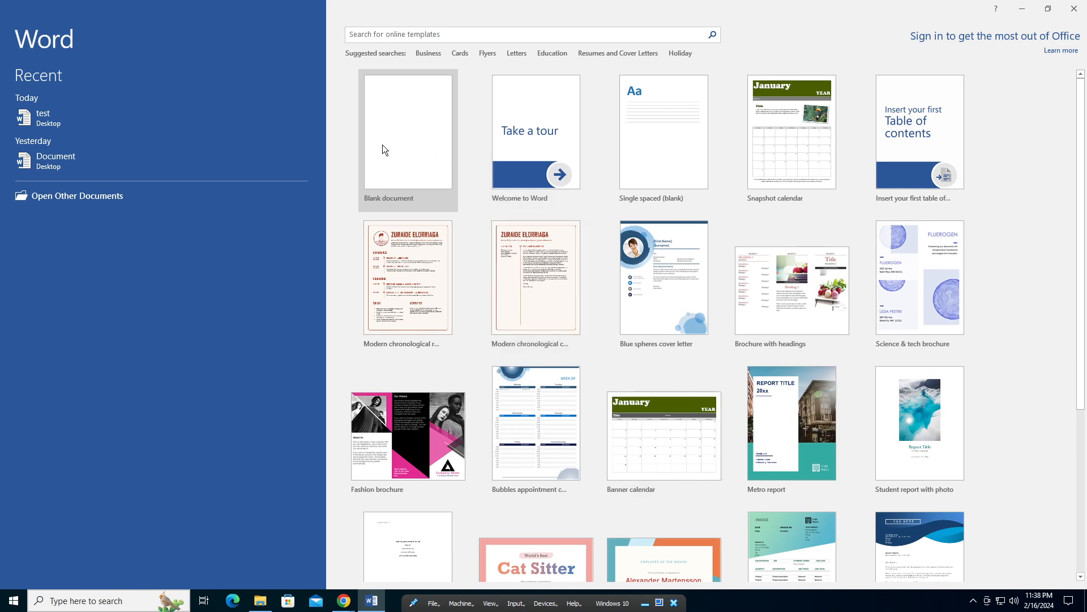
{"action": "left_click", "coordinate": [407, 132]}
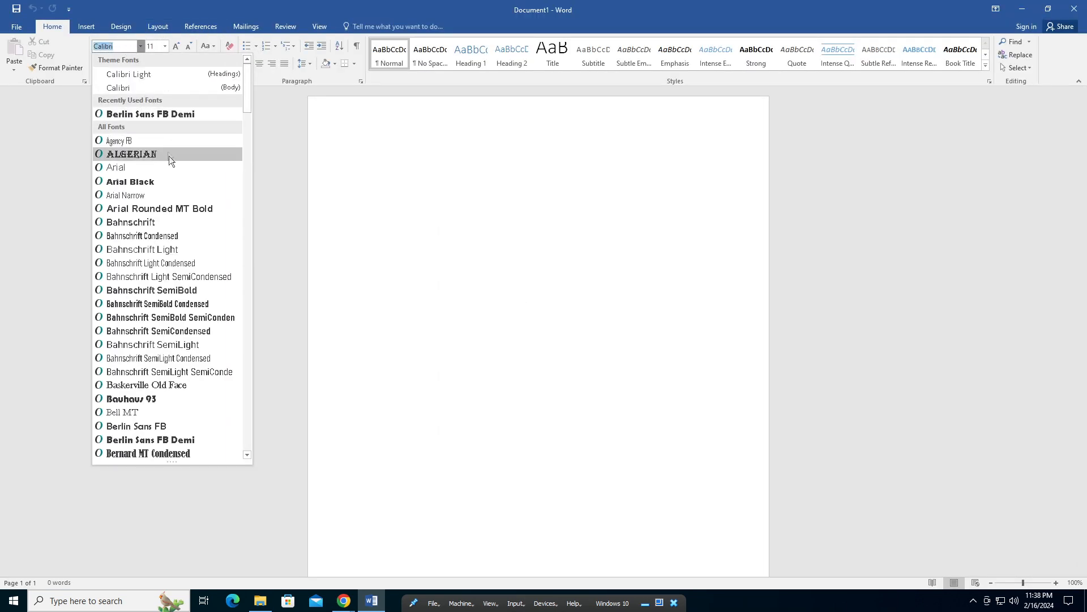
{"action": "scroll", "scroll_direction": "down", "scroll_amount": 3}
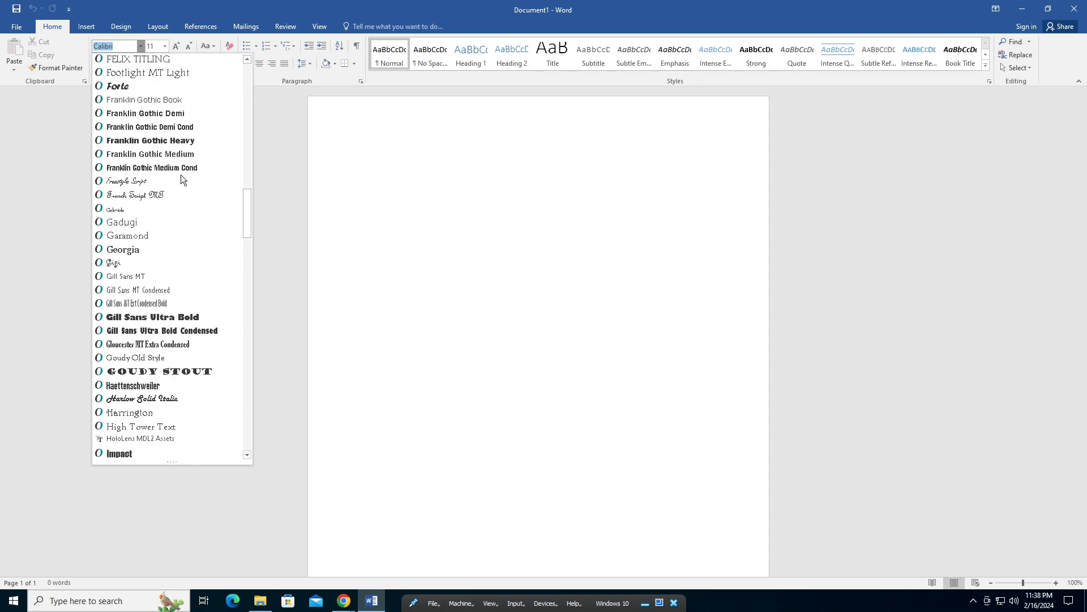
{"action": "scroll", "scroll_direction": "down", "scroll_amount": 3}
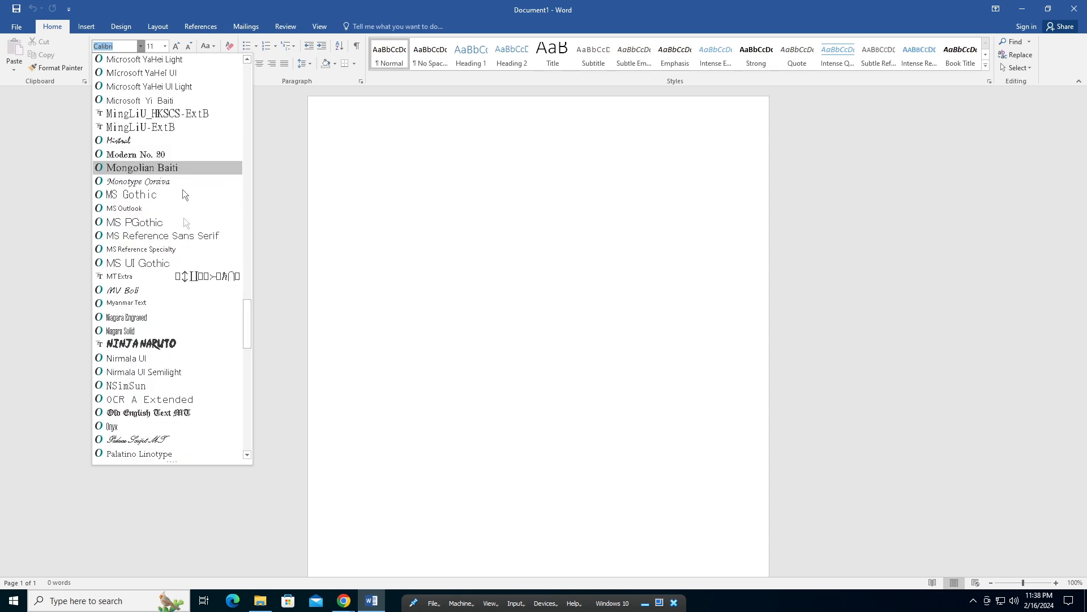
{"action": "left_click", "coordinate": [138, 343]}
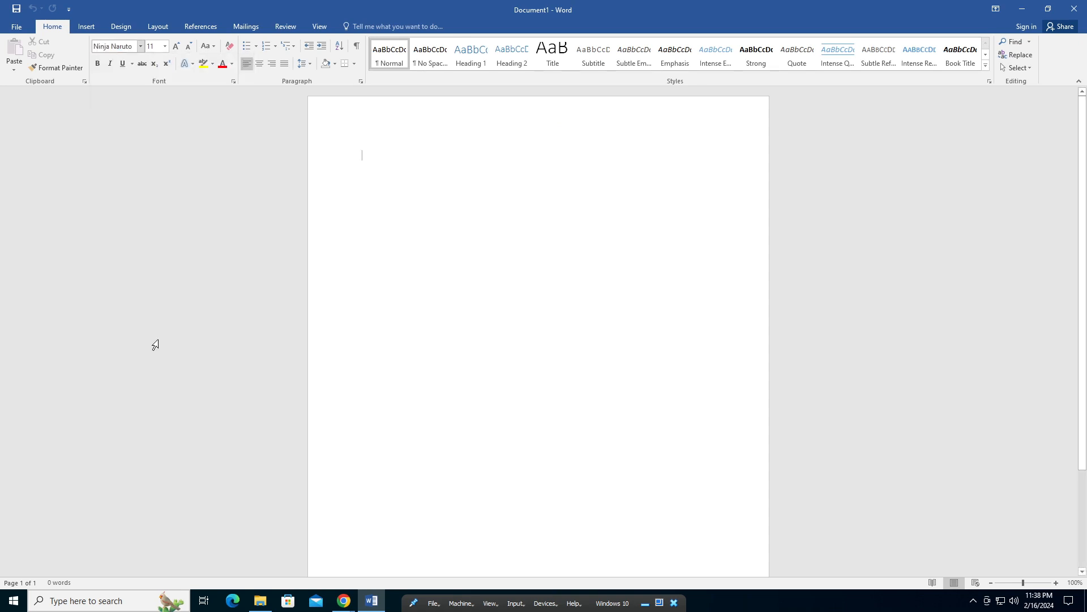
Type "HI,I'M USING THE NINJA NARUTO FONT" at 36 pt, then return to Chrome's dafont list.
{"action": "left_click", "coordinate": [164, 47]}
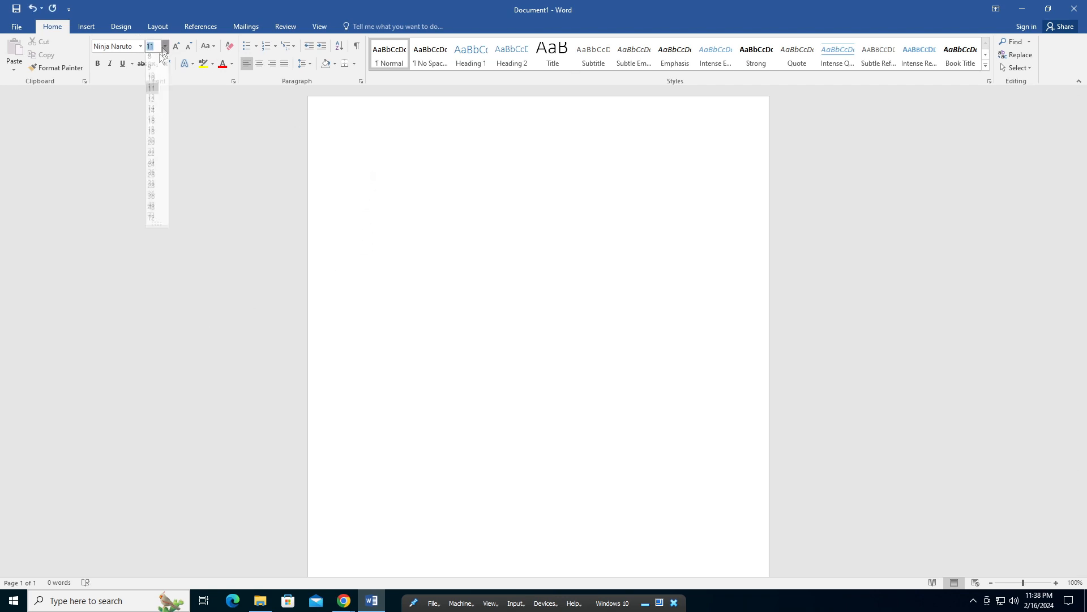
{"action": "left_click", "coordinate": [151, 205]}
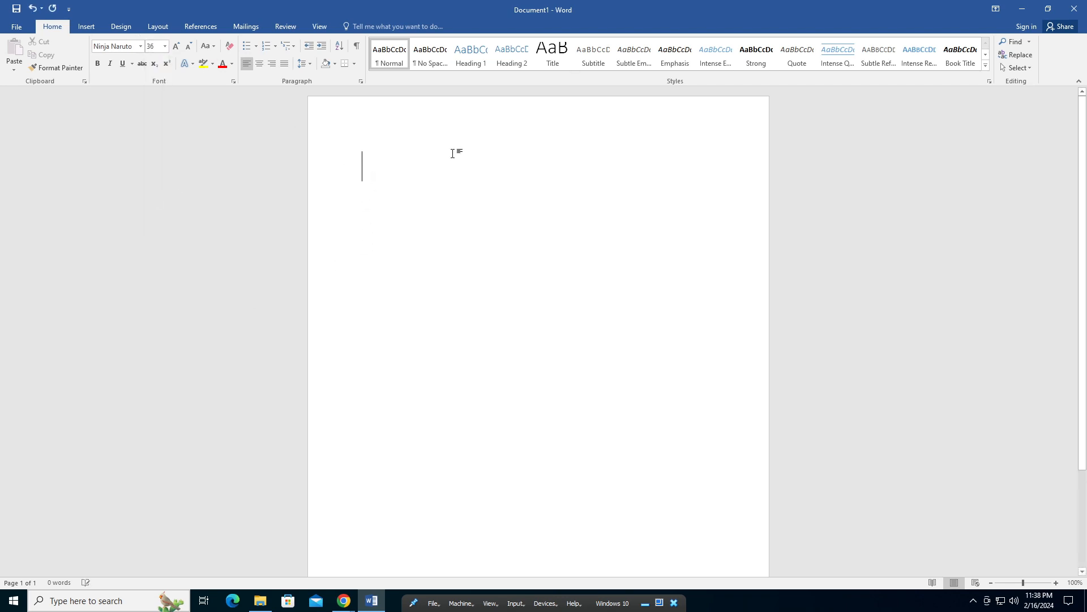
{"action": "type", "text": "HI"}
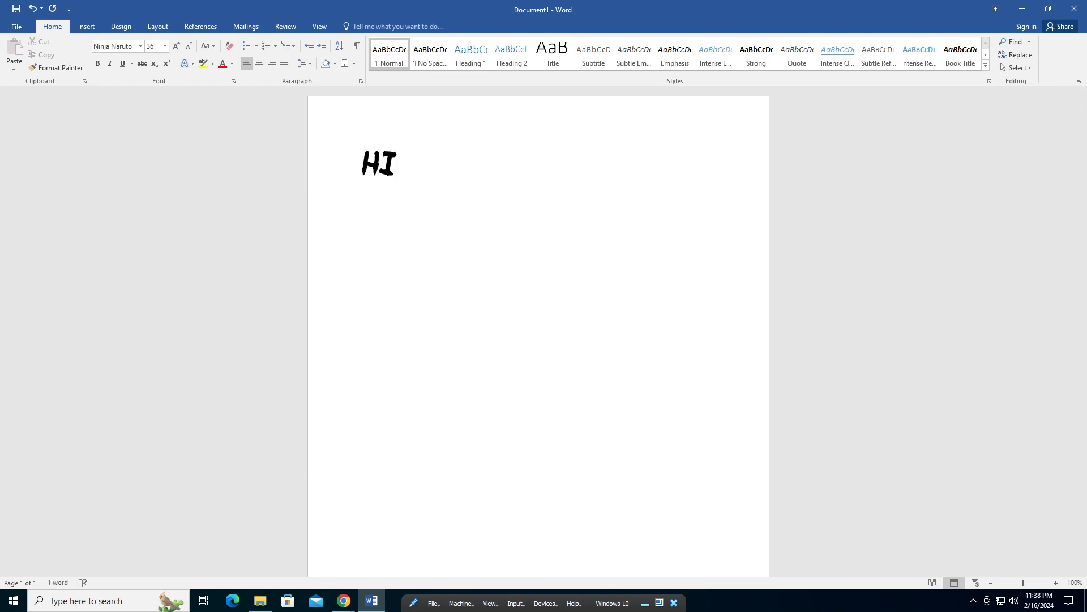
{"action": "type", "text": ",I"}
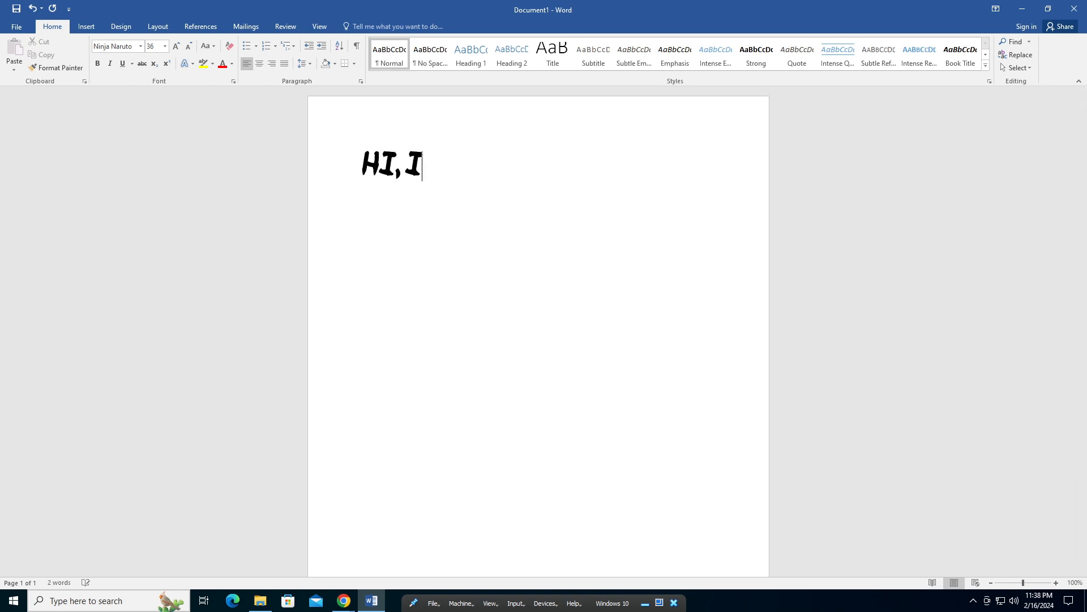
{"action": "type", "text": "'M USING THE"}
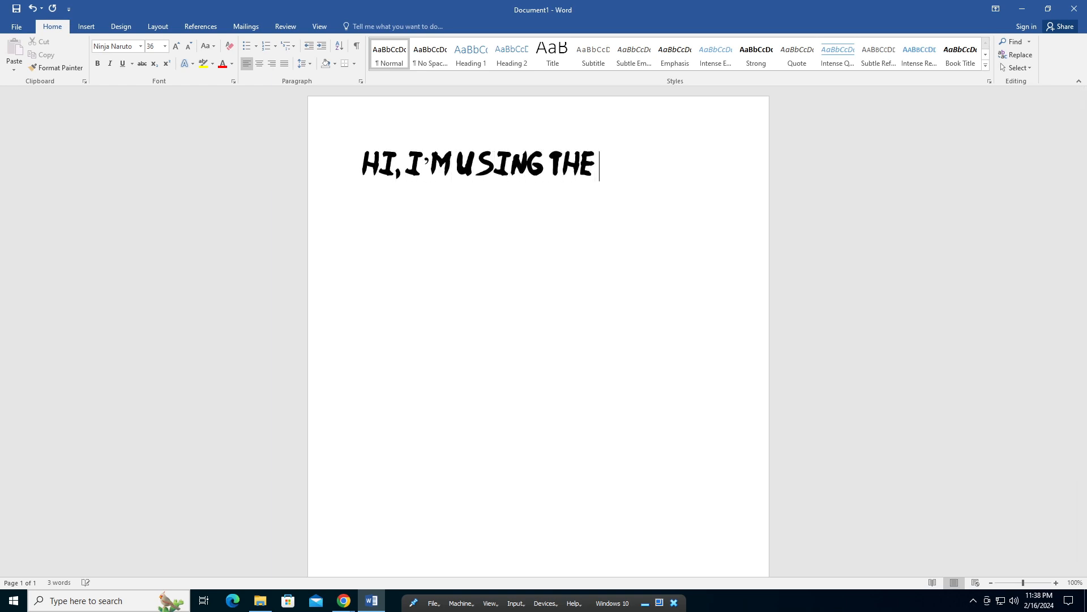
{"action": "type", "text": "NINJA NARU"}
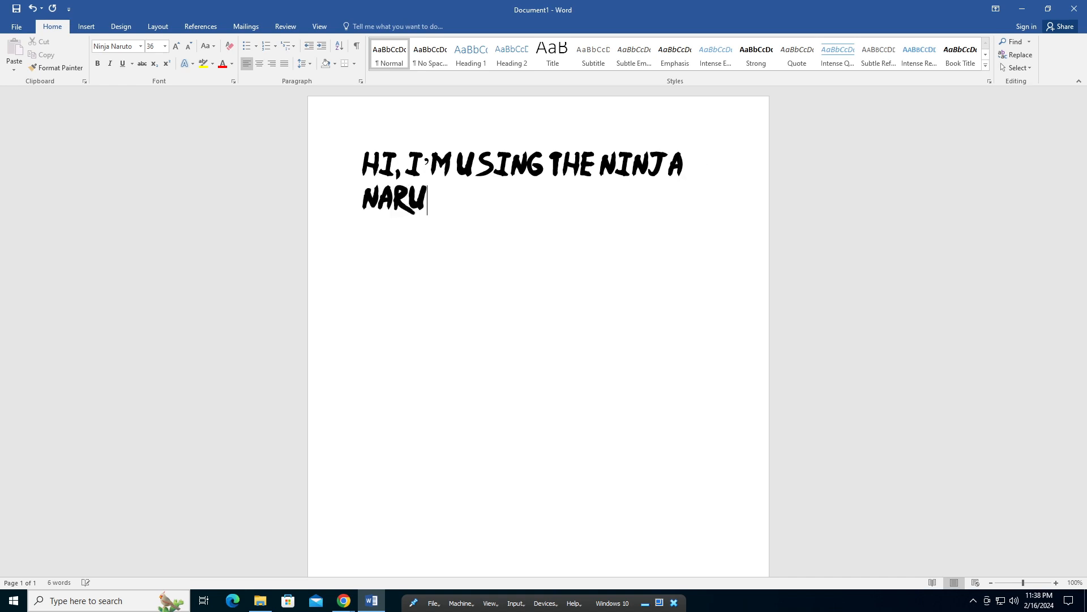
{"action": "type", "text": "TO FONT"}
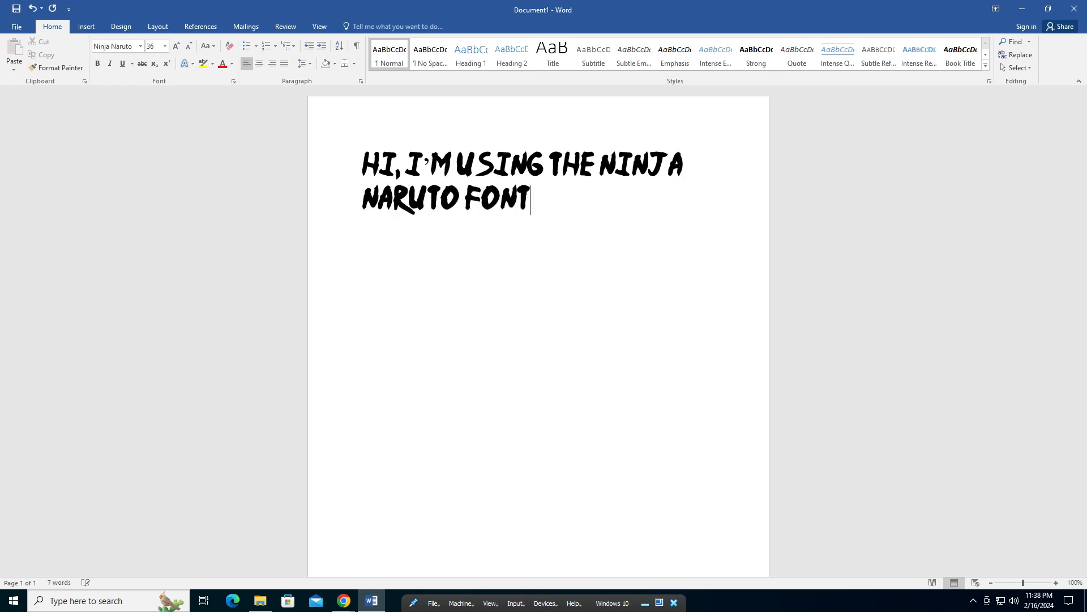
{"action": "mouse_move", "coordinate": [199, 157]}
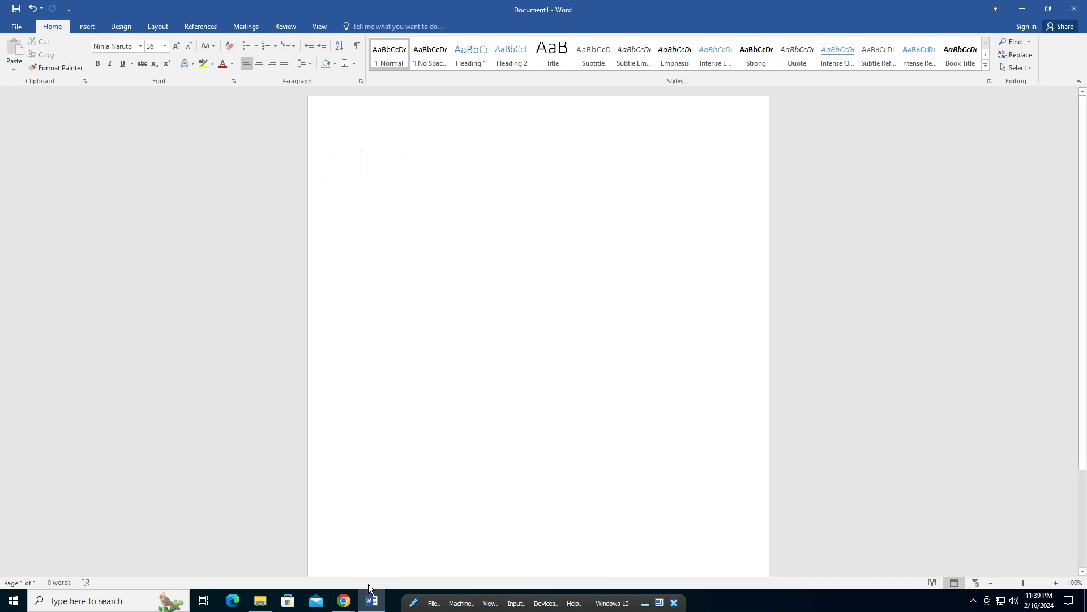
{"action": "left_click", "coordinate": [344, 601]}
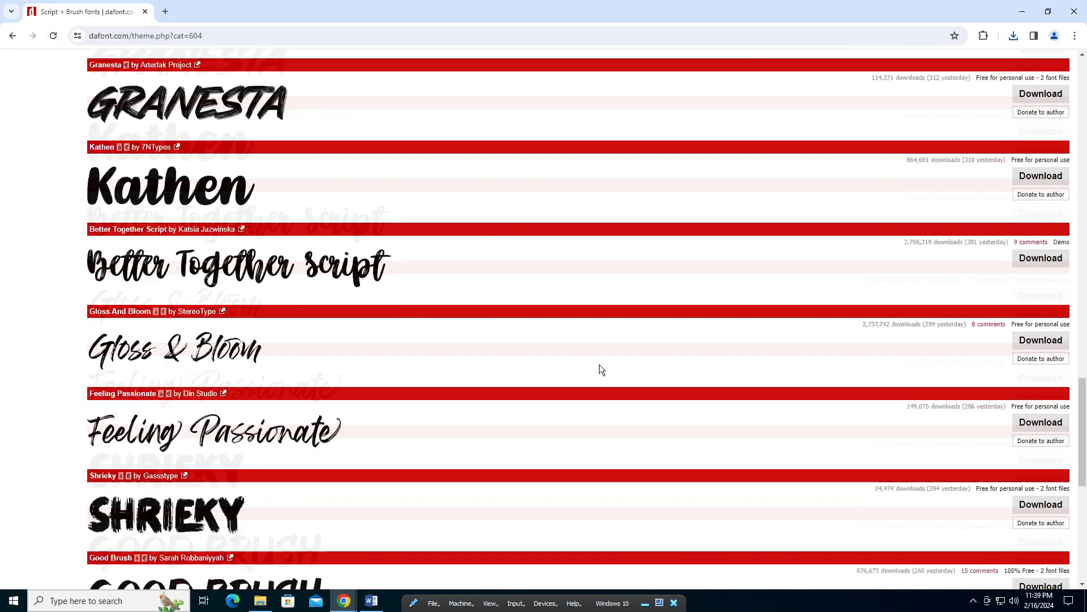
{"action": "scroll", "scroll_direction": "down", "scroll_amount": 3}
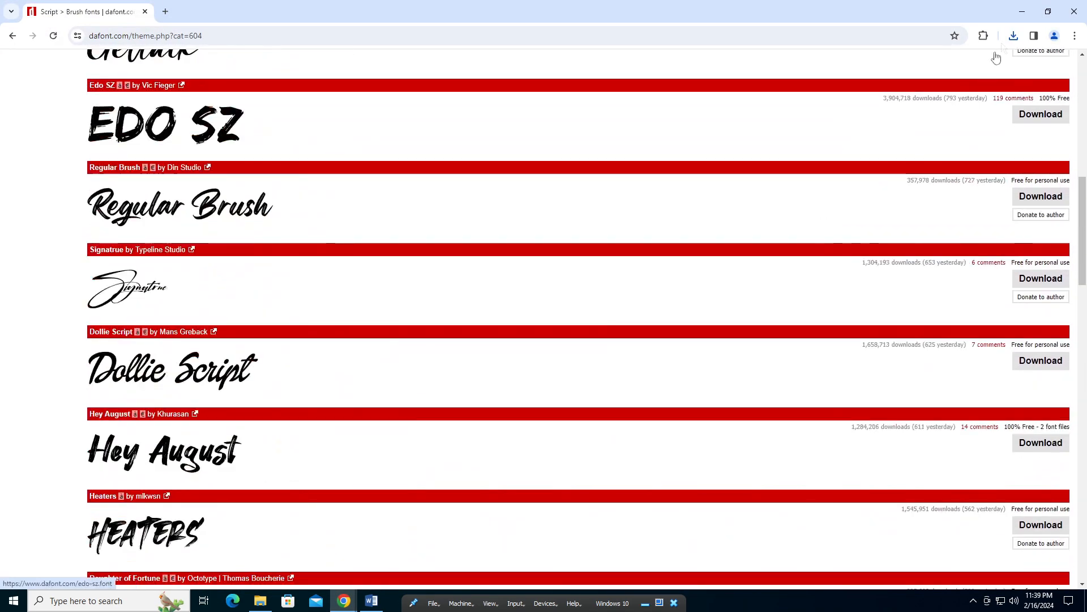
Close Word without saving the document and refresh the desktop.
{"action": "left_click", "coordinate": [370, 600]}
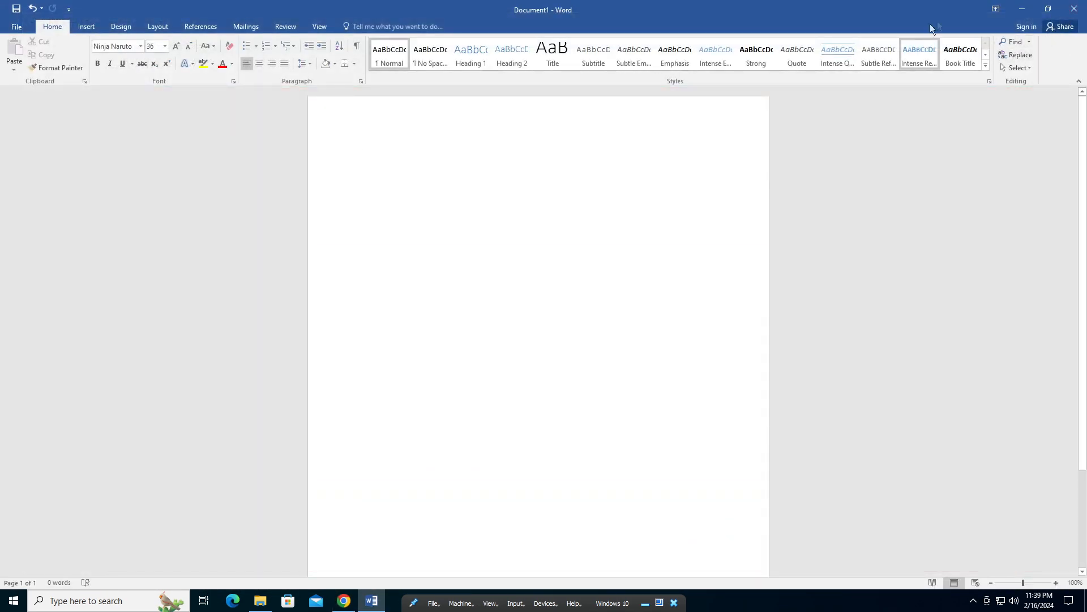
{"action": "left_click", "coordinate": [1073, 9]}
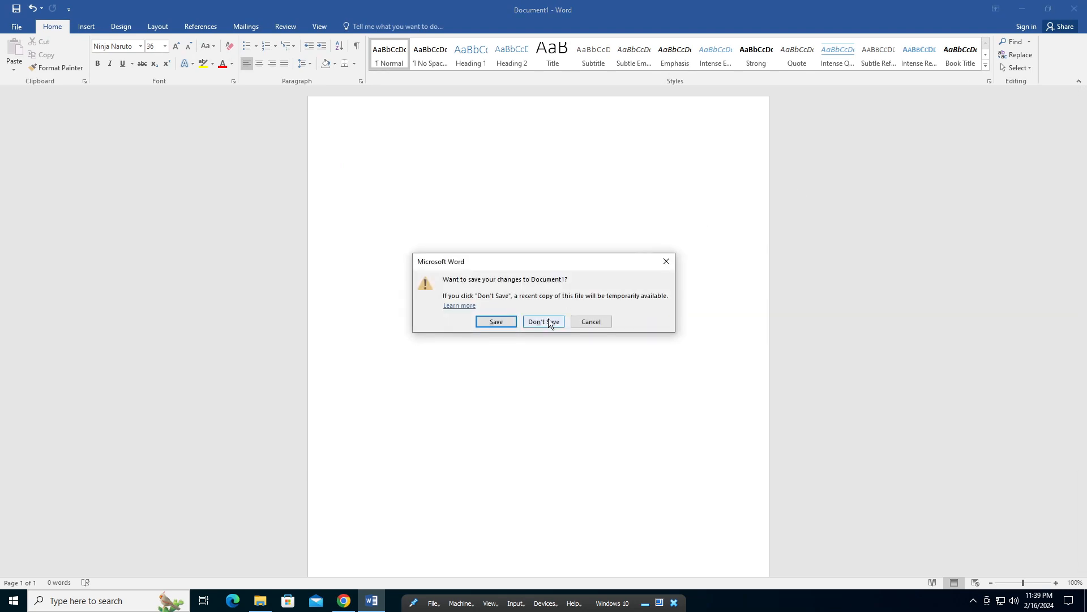
{"action": "left_click", "coordinate": [543, 321]}
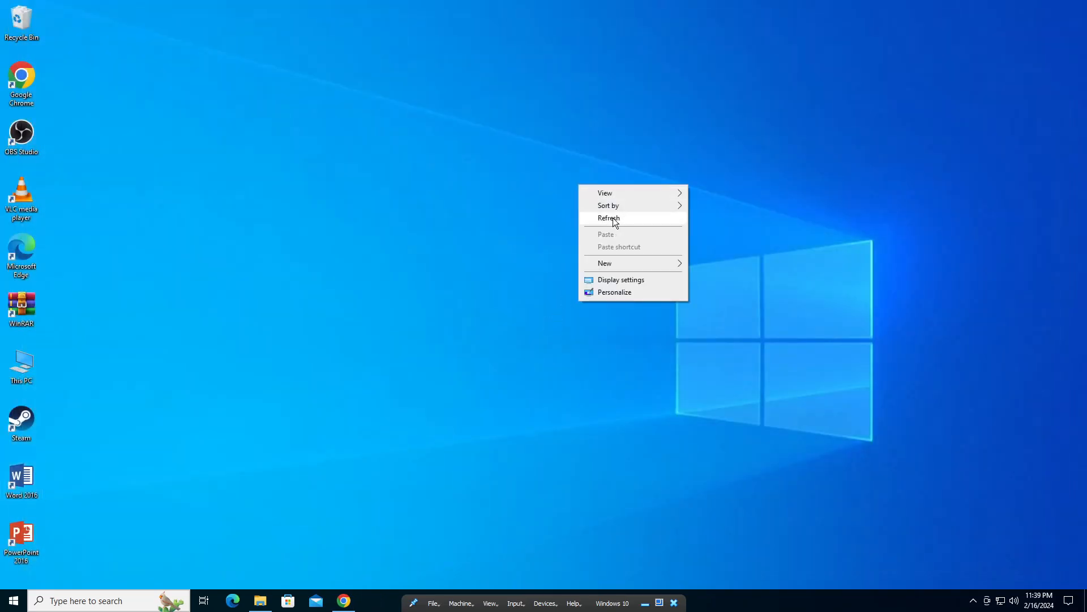
{"action": "left_click", "coordinate": [608, 217]}
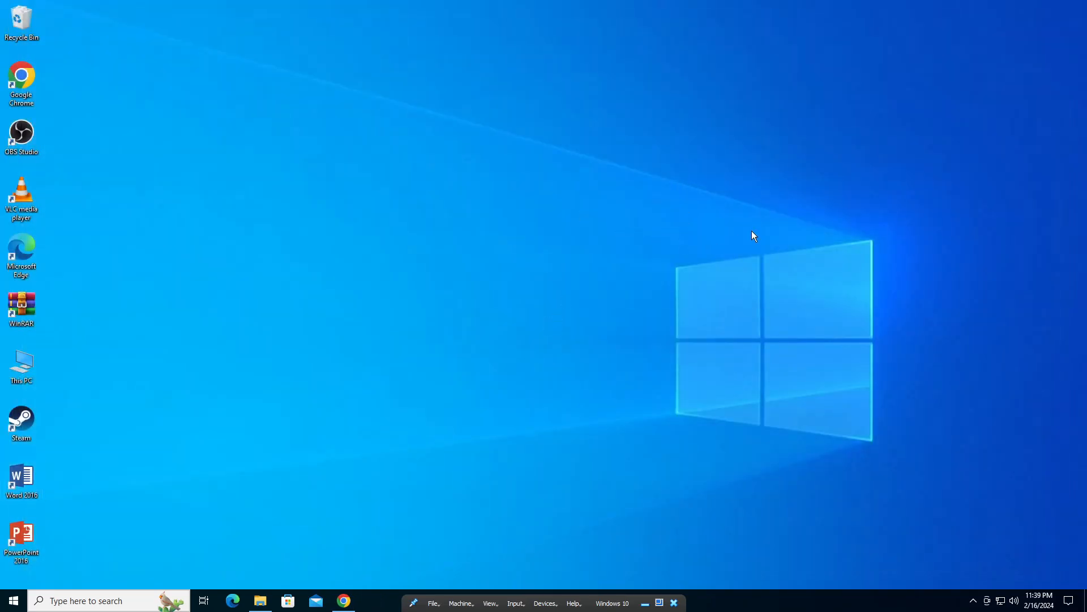